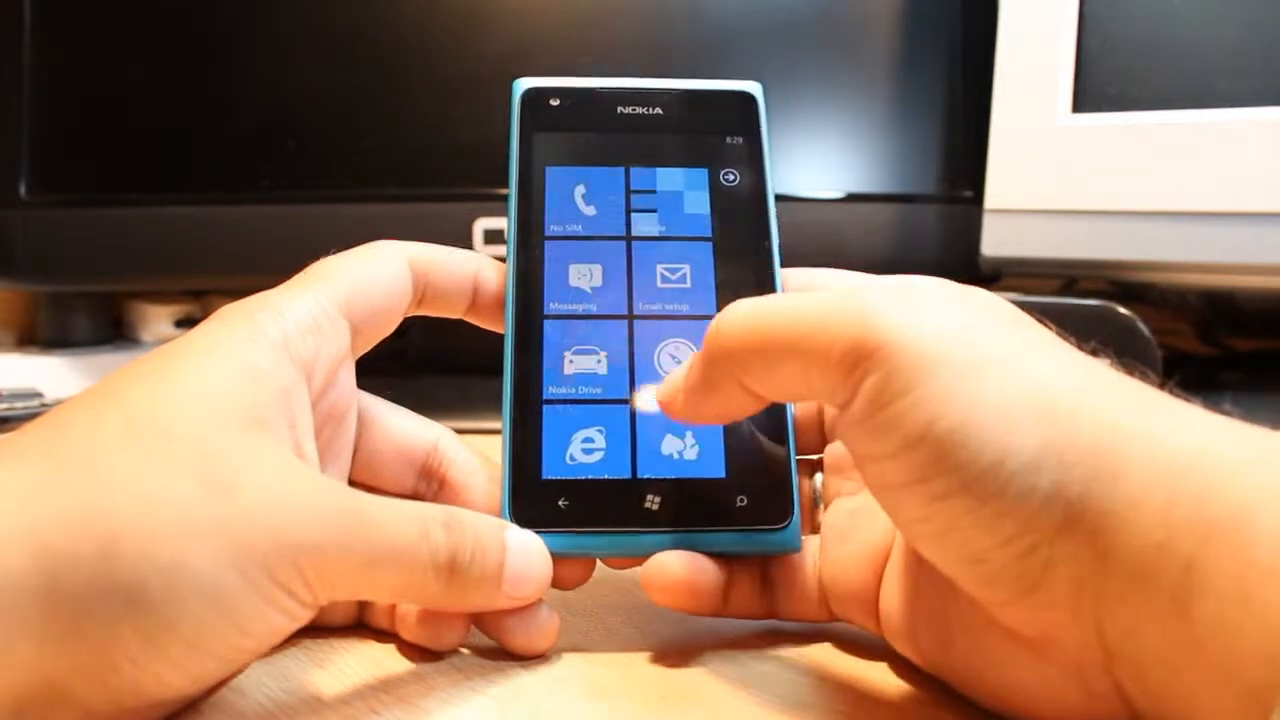
# Find Angry Birds Roost in the Marketplace free apps list and show its details page
pyautogui.scroll(-3)
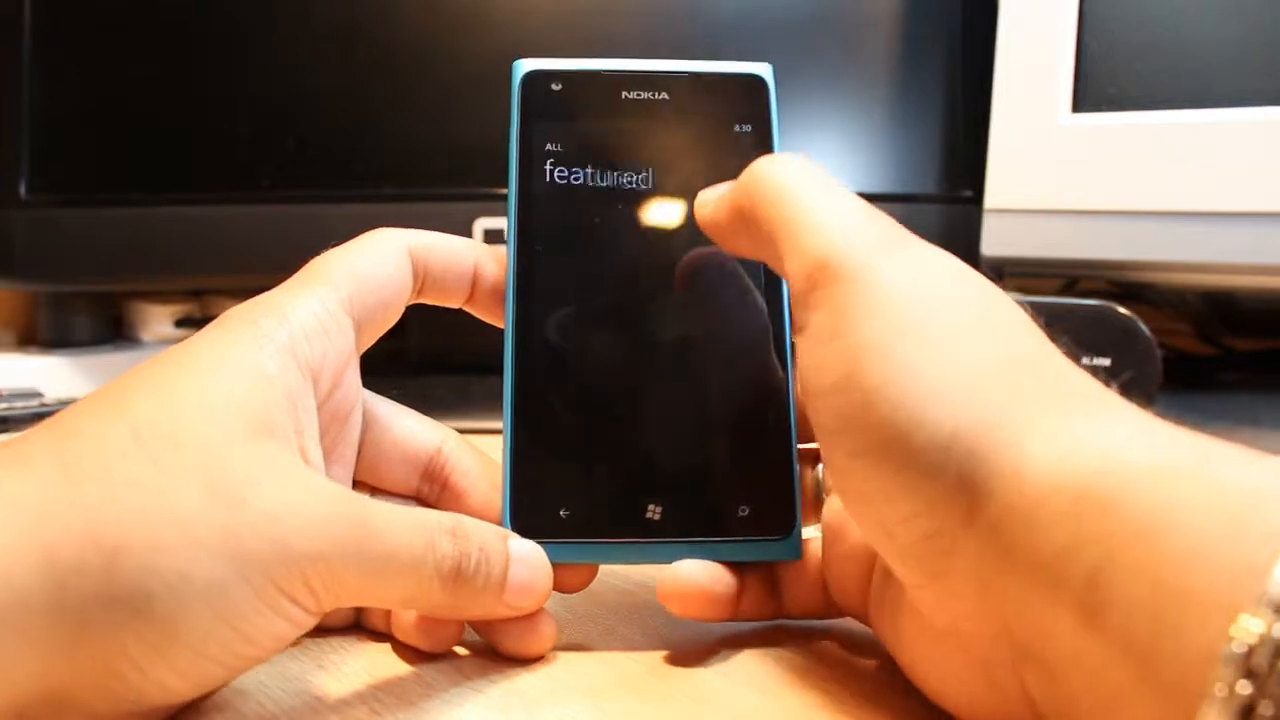
pyautogui.hscroll(-3)
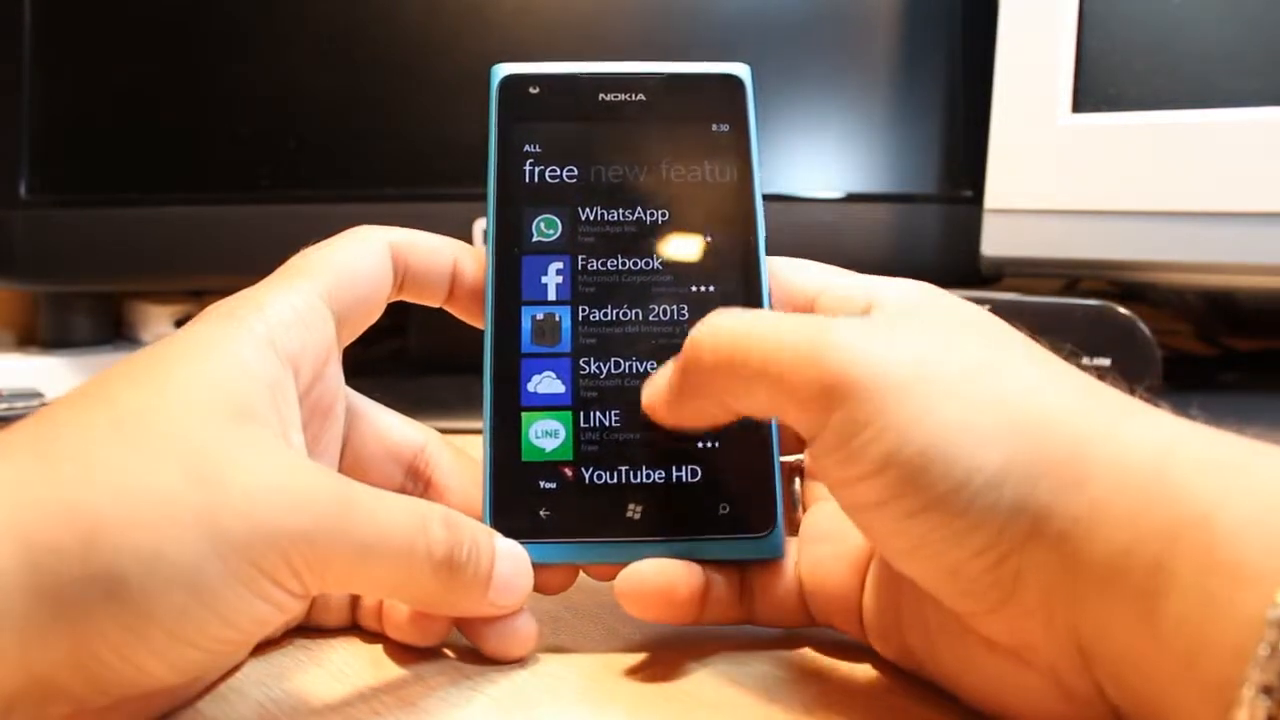
pyautogui.scroll(-3)
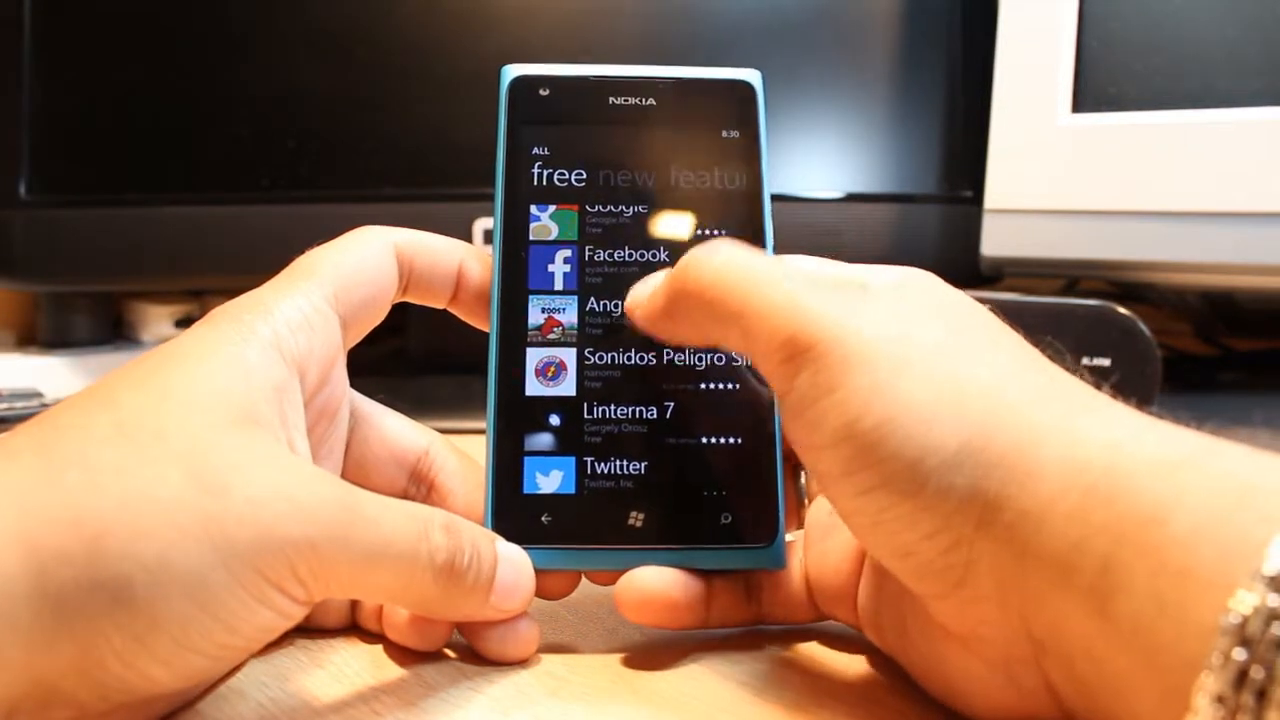
pyautogui.click(610, 316)
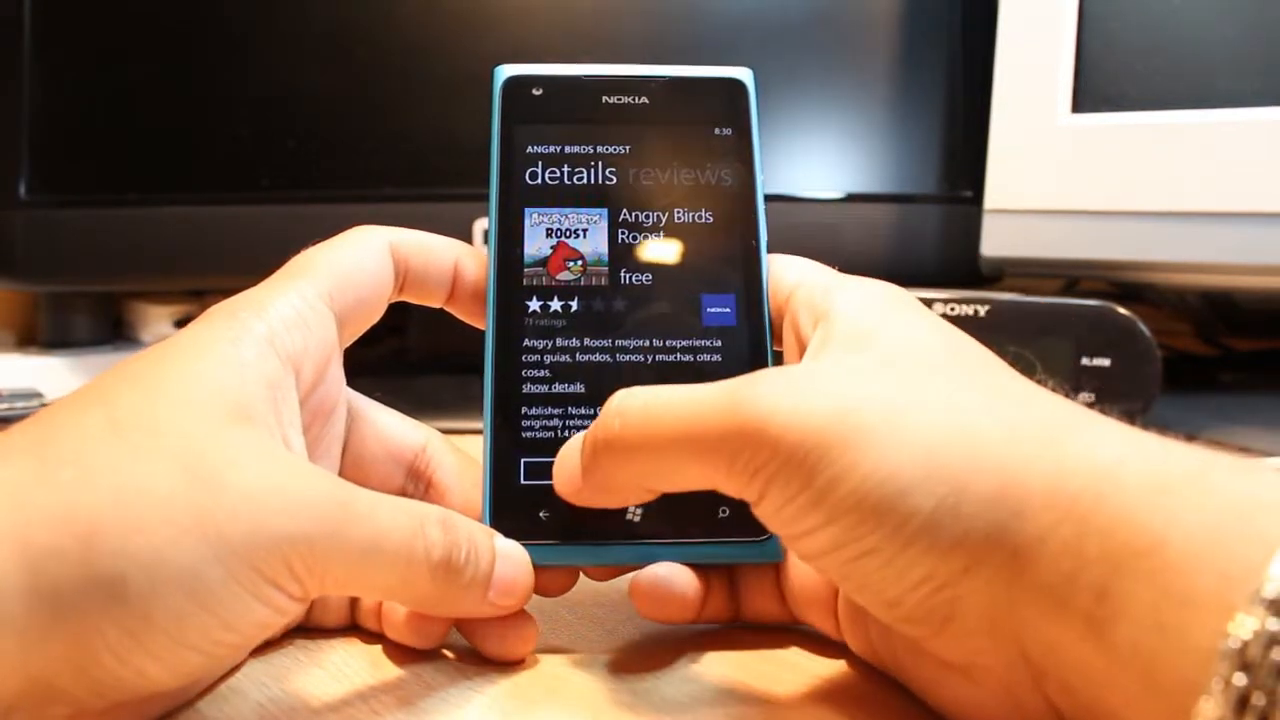
# Install Angry Birds Roost free and locate it in the phone's app list
pyautogui.click(560, 478)
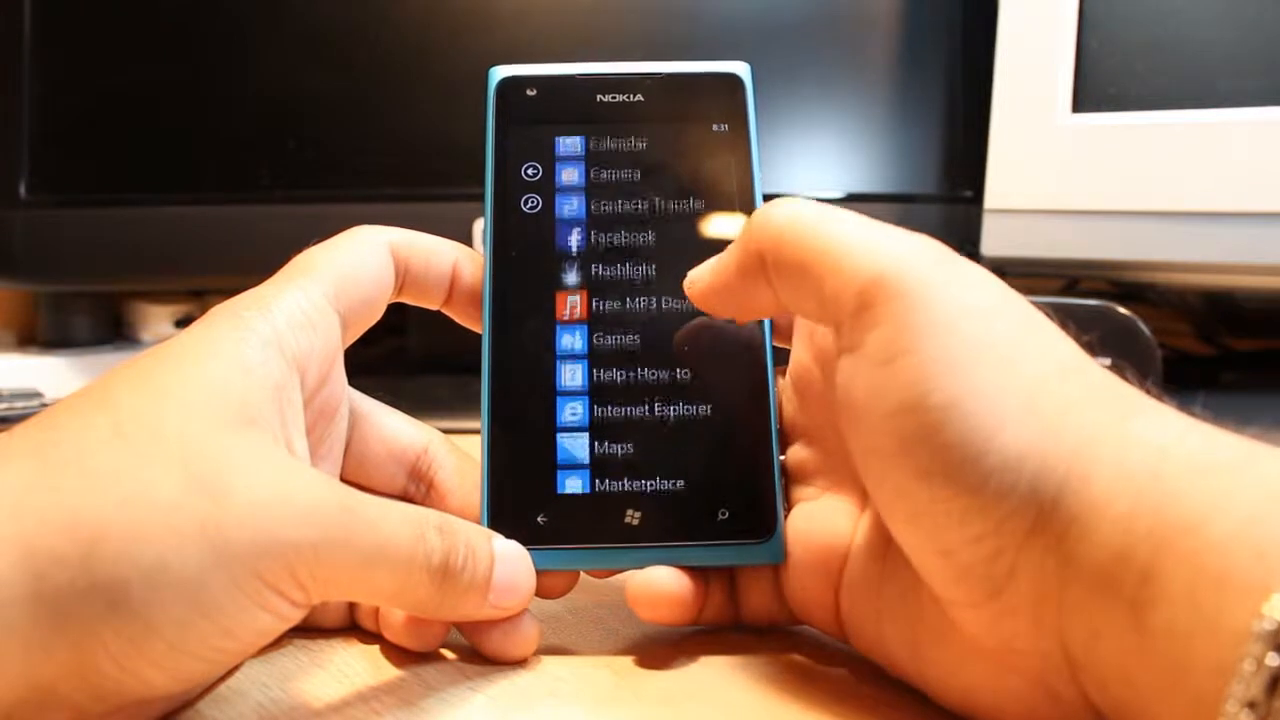
pyautogui.scroll(-3)
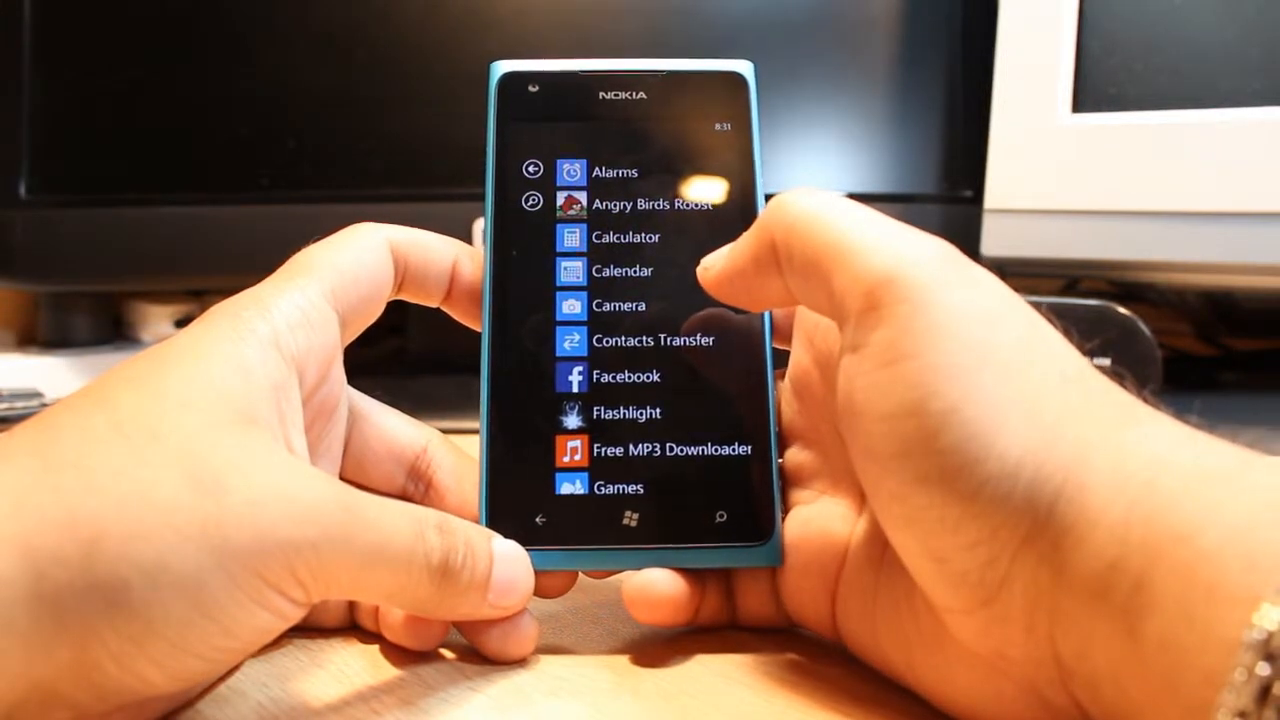